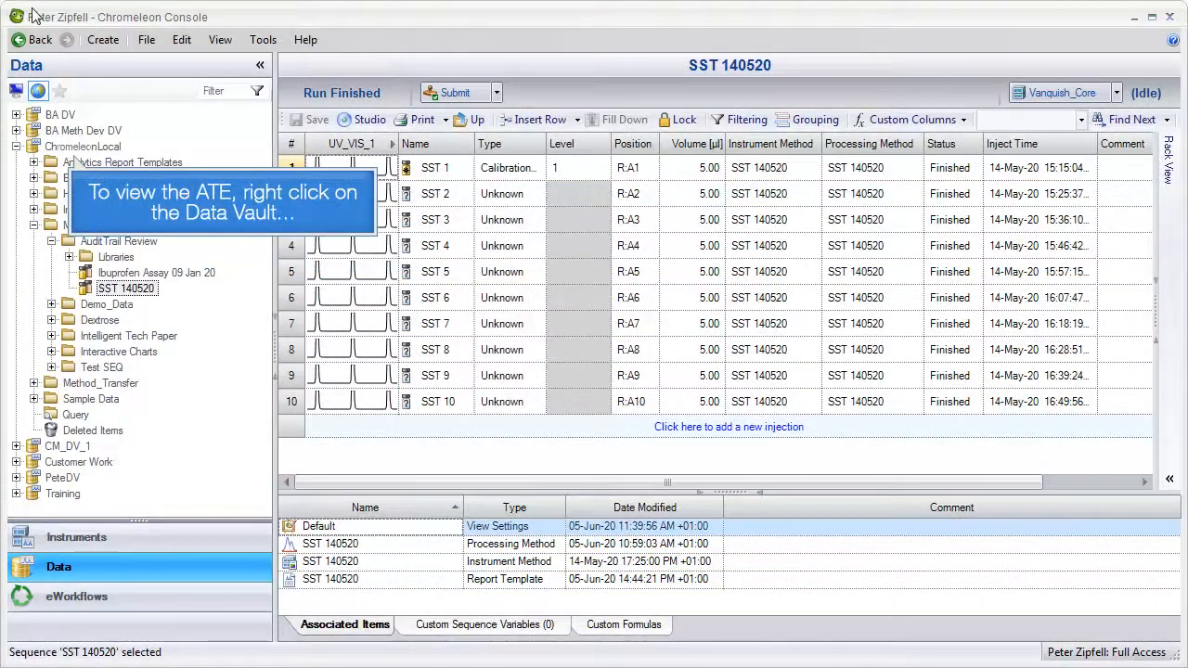
# Show the Data Audit Trail for the ChromeleonLocal vault with subfolders included.
pyautogui.rightClick(70, 147)
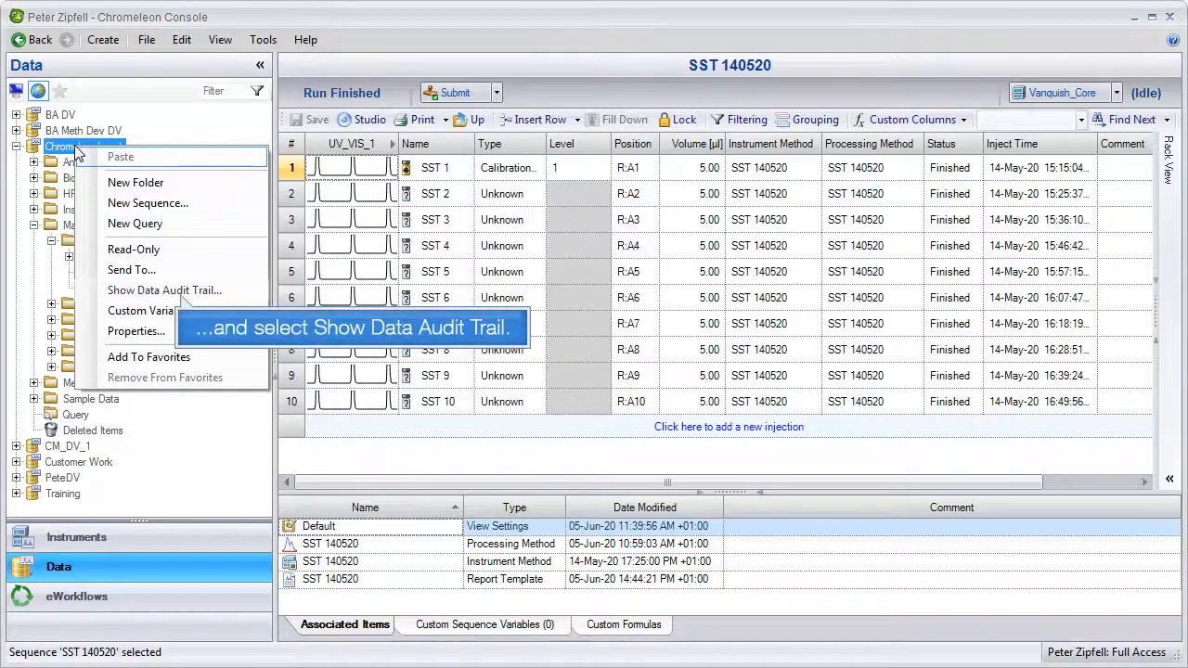
pyautogui.click(163, 290)
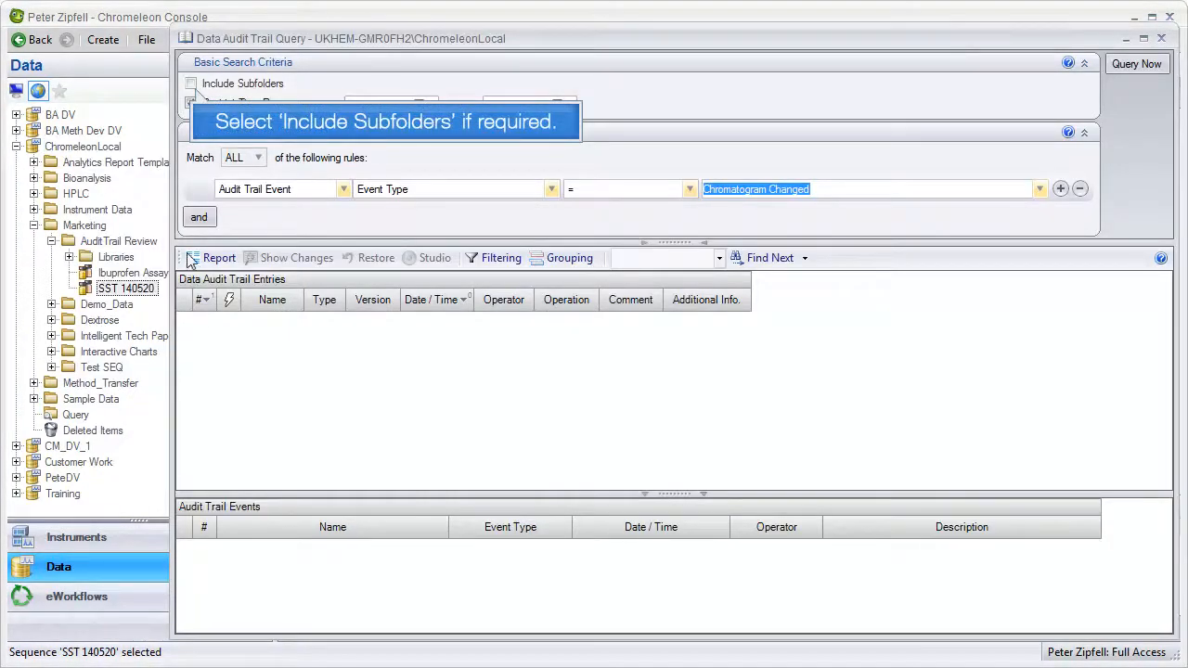
pyautogui.click(191, 83)
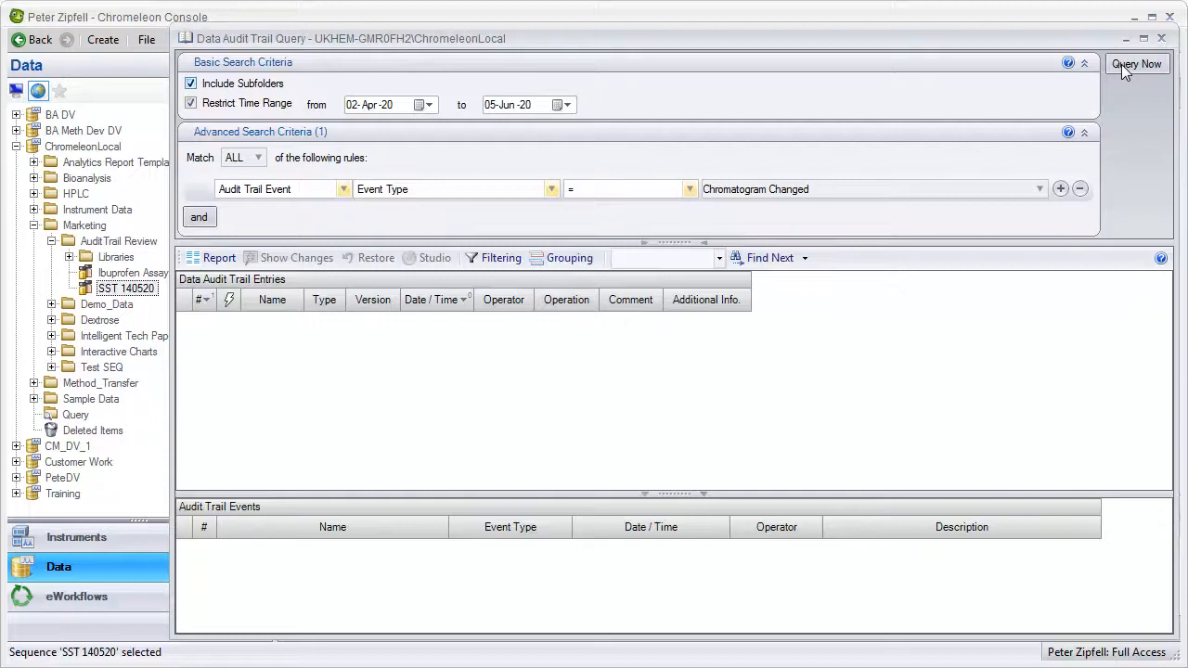
# Query the chromatogram-changed entries, view their events, then re-query for another event type.
pyautogui.click(1136, 63)
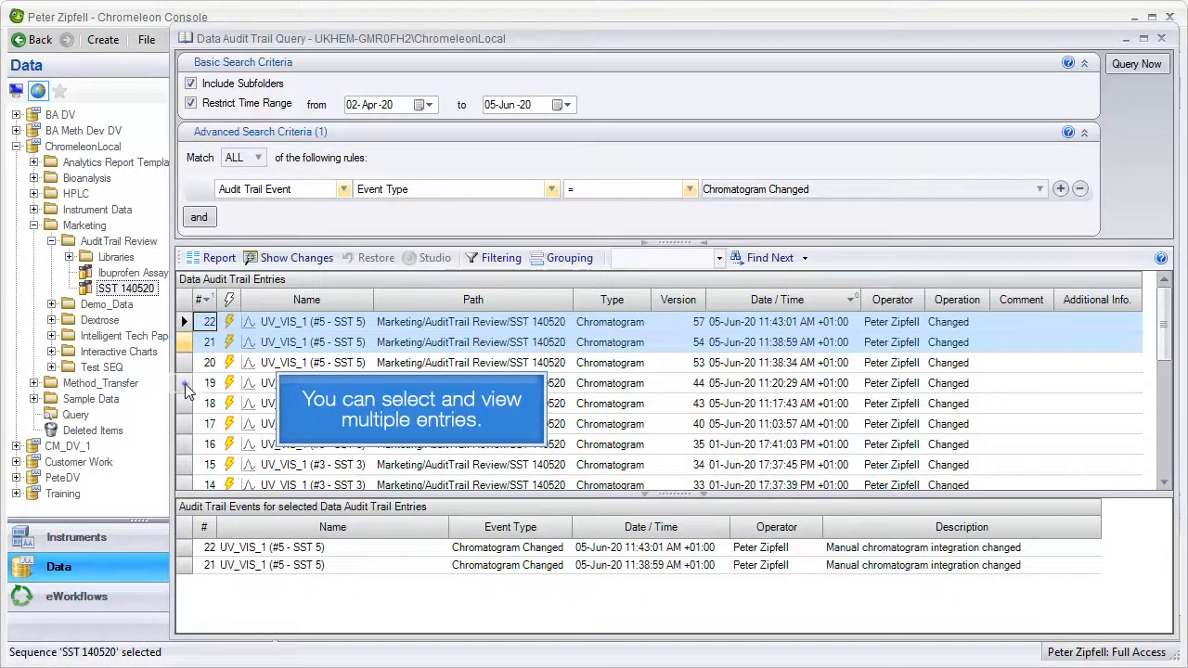
pyautogui.click(208, 382)
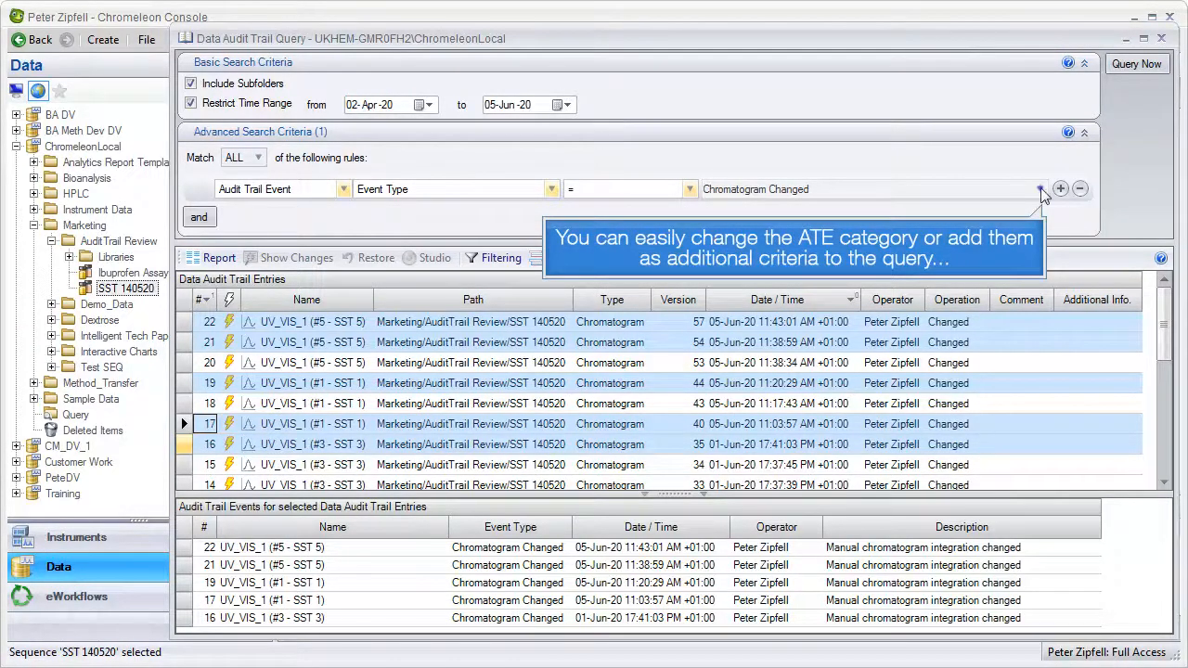
pyautogui.click(1040, 189)
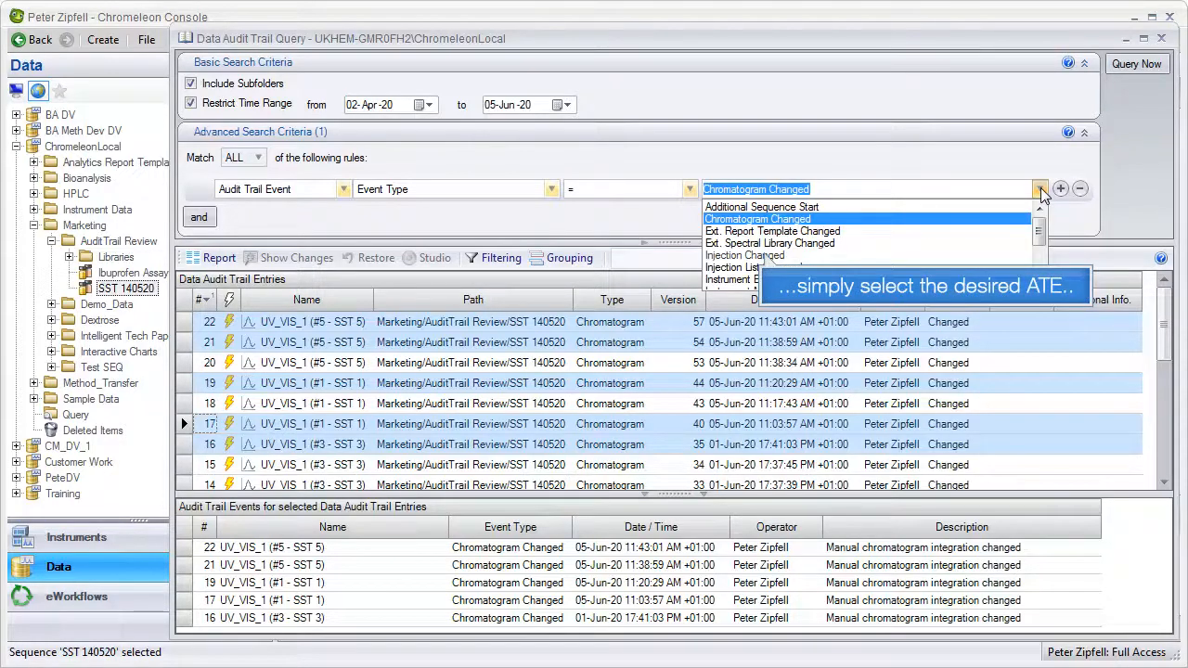
pyautogui.click(746, 256)
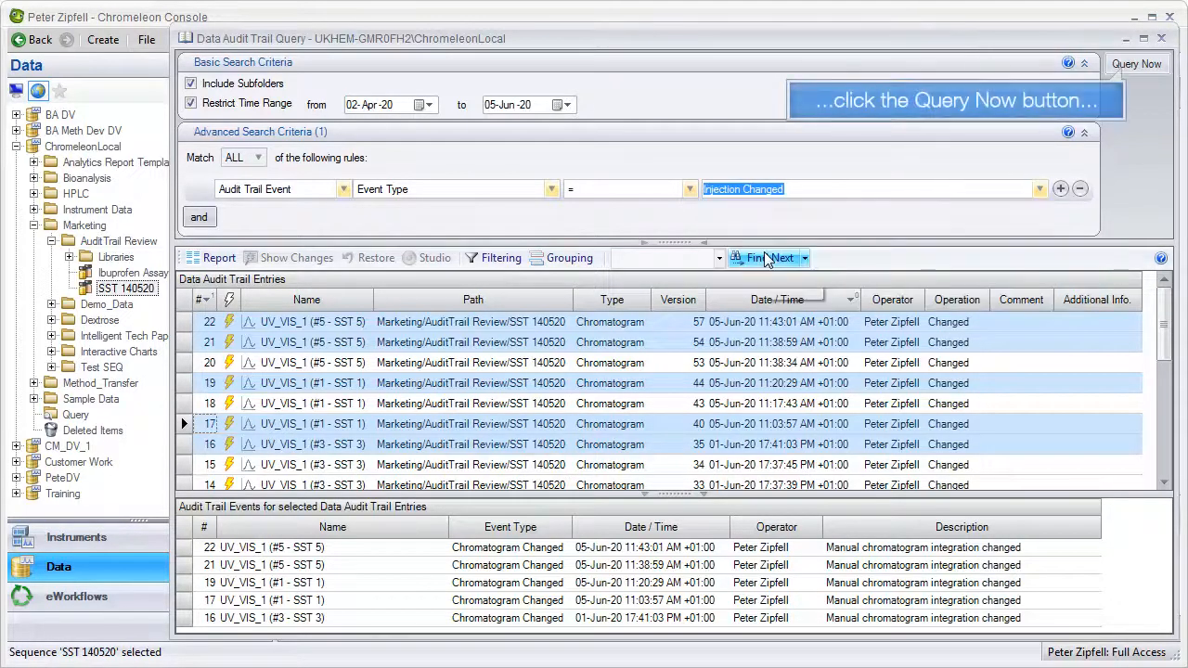
pyautogui.click(1136, 63)
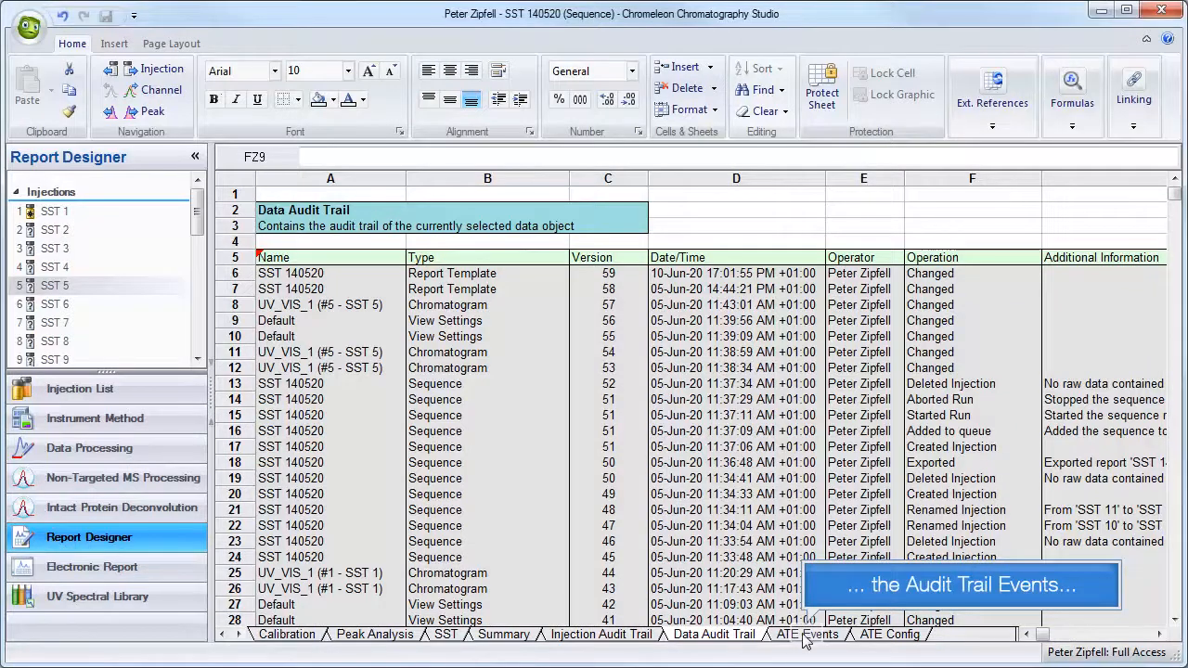
# View the ATE Events sheet, then the ATE Config occurrence-count table.
pyautogui.click(806, 635)
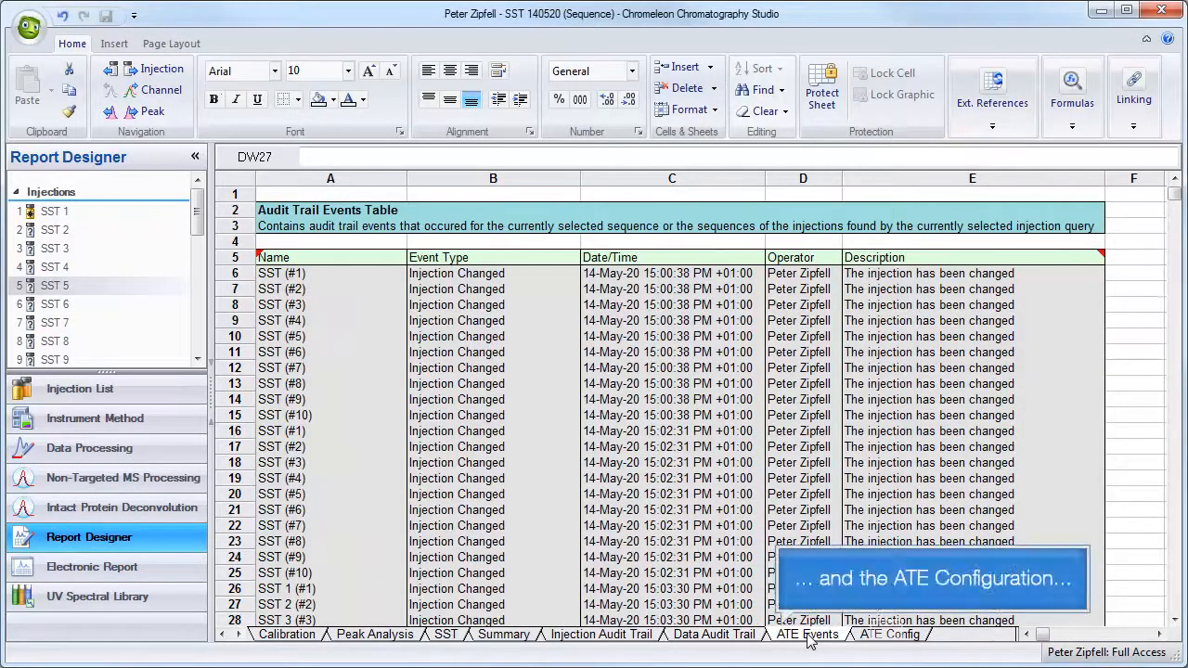
pyautogui.click(888, 635)
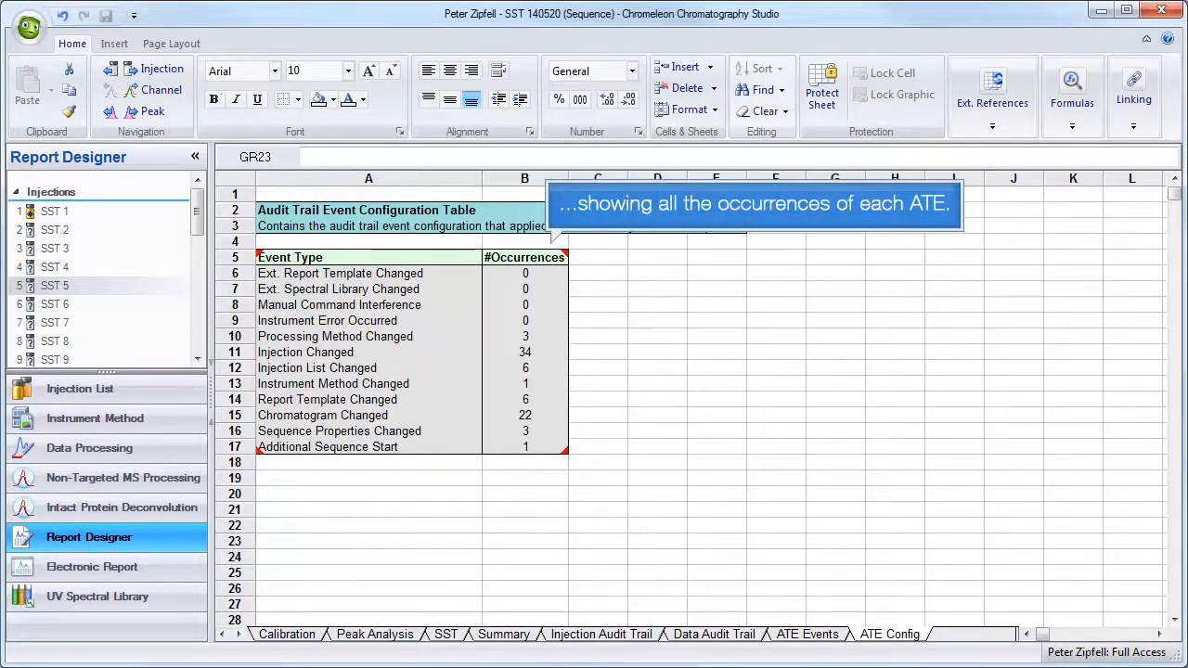